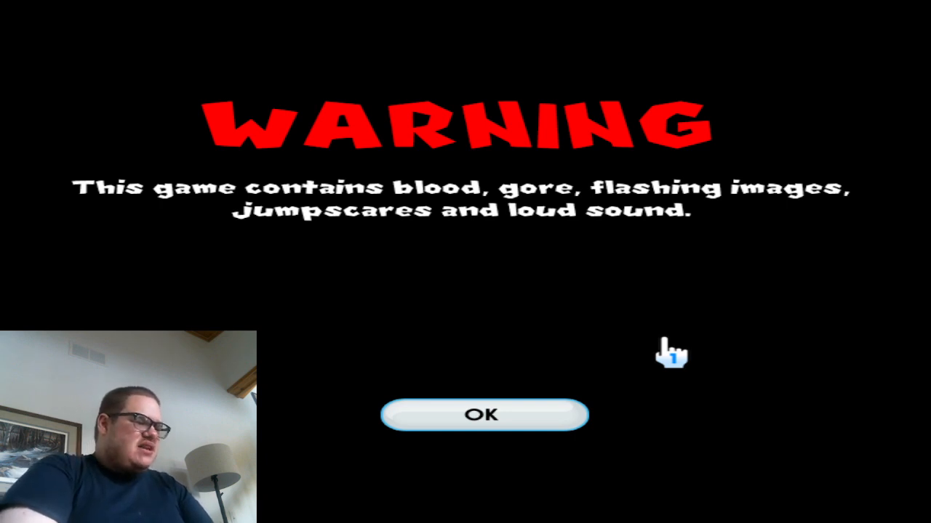
pyautogui.moveTo(244, 323)
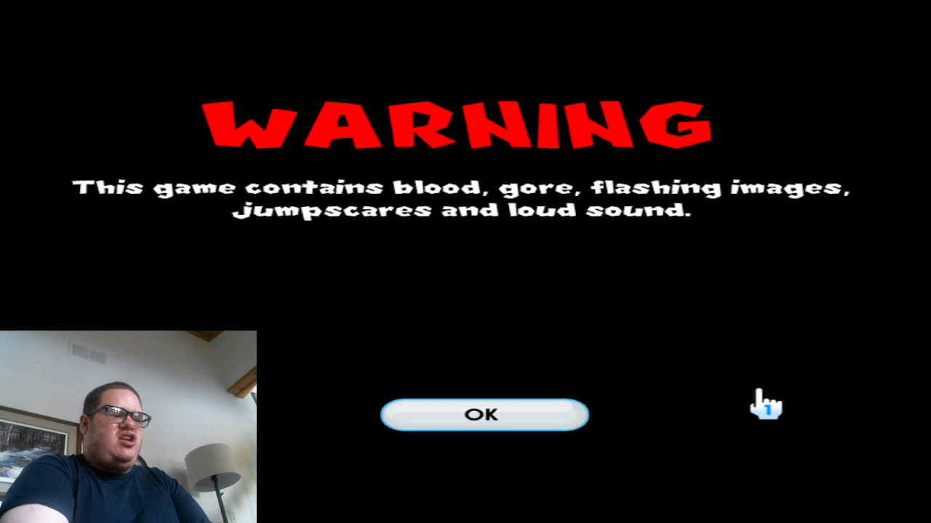
pyautogui.moveTo(782, 356)
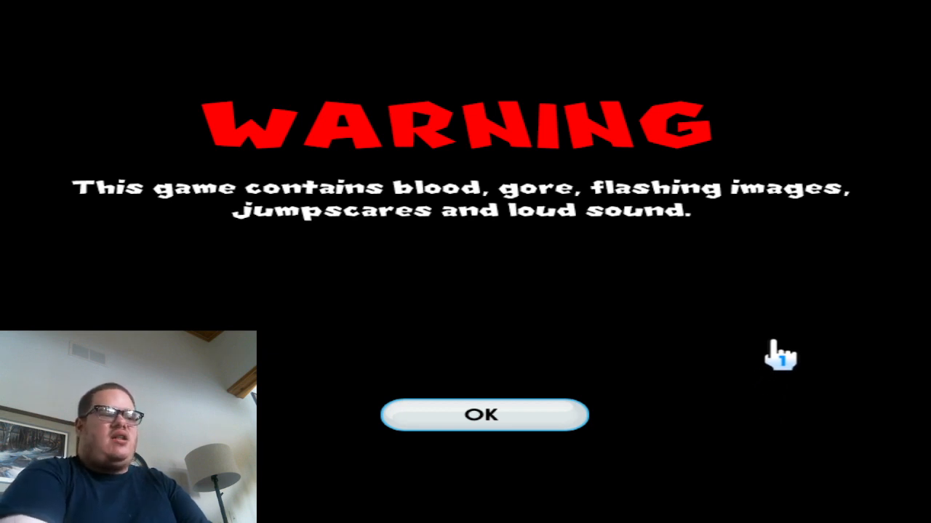
pyautogui.moveTo(721, 276)
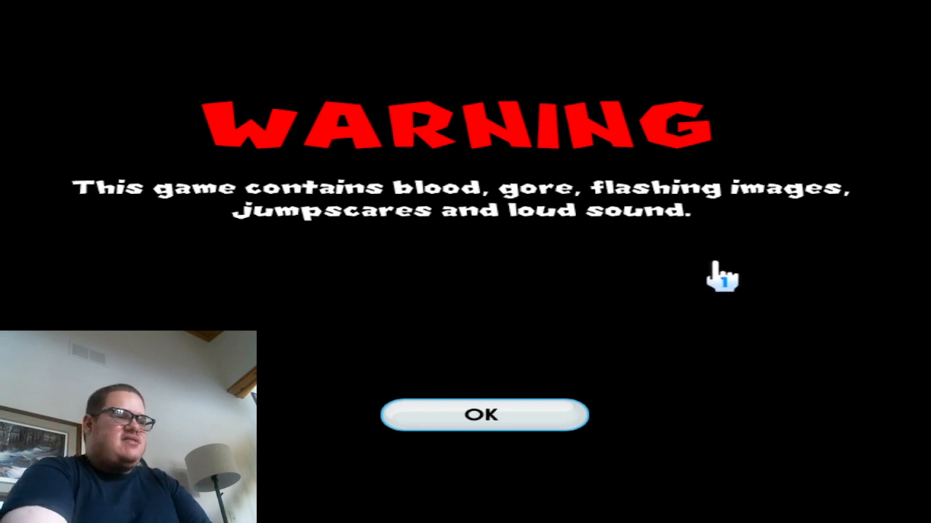
pyautogui.moveTo(807, 218)
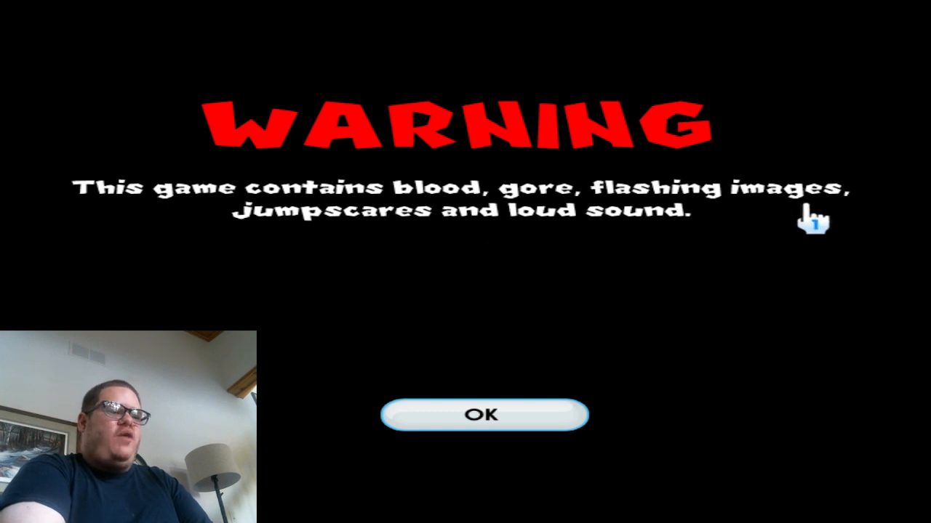
pyautogui.moveTo(625, 187)
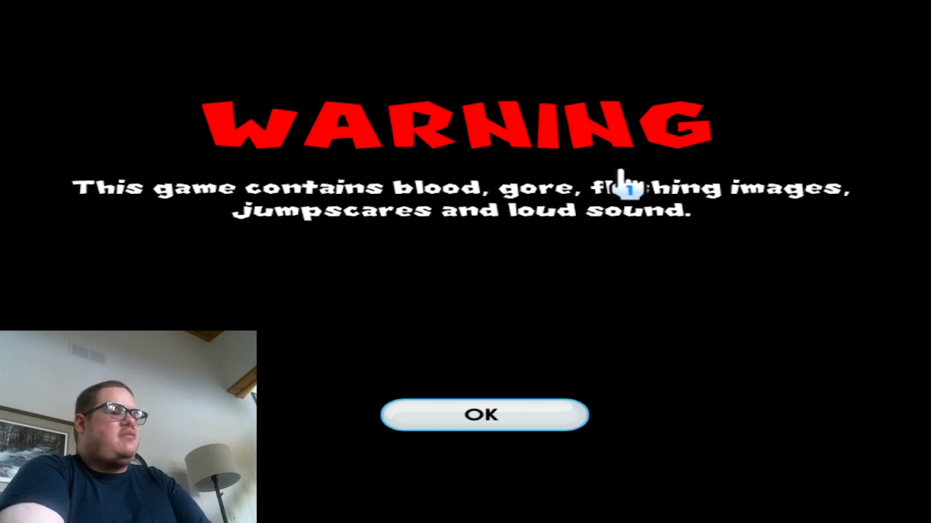
pyautogui.moveTo(681, 400)
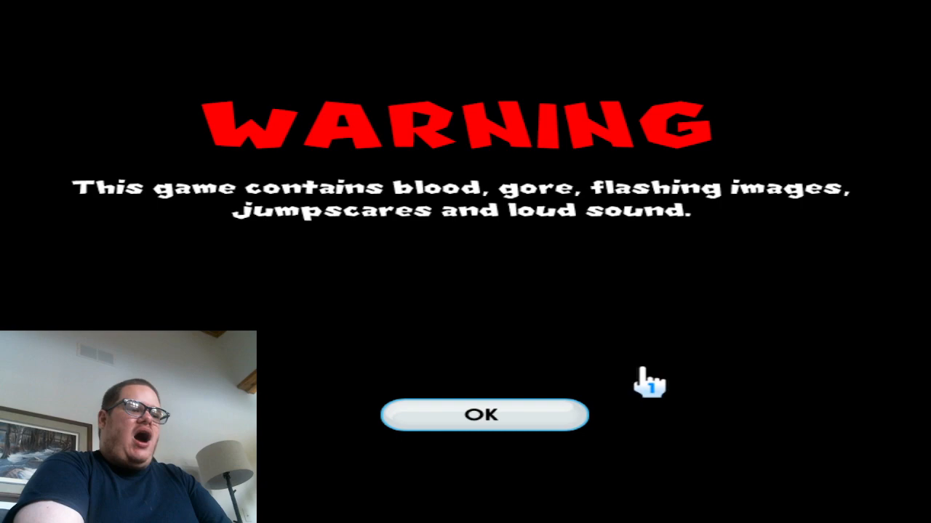
# - Accept the content WARNING to reach the Koop's Journey title menu
pyautogui.click(484, 415)
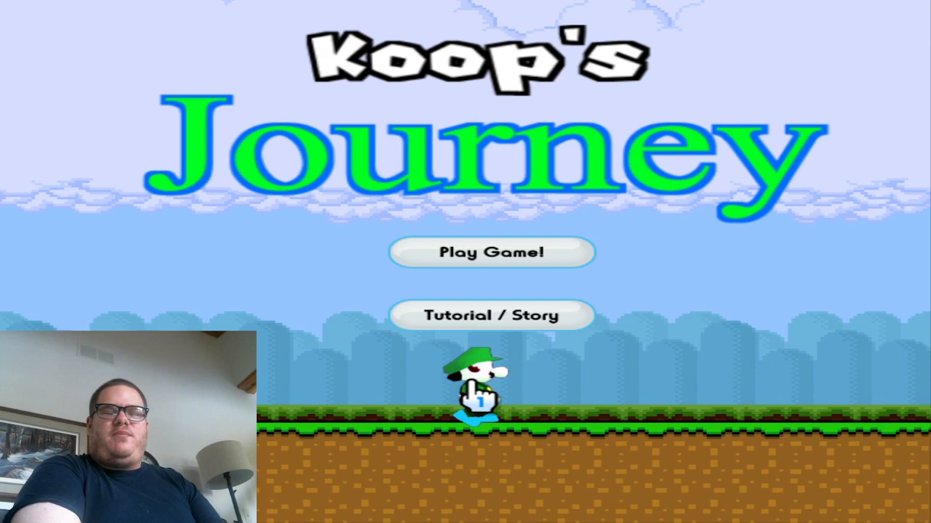
pyautogui.moveTo(370, 269)
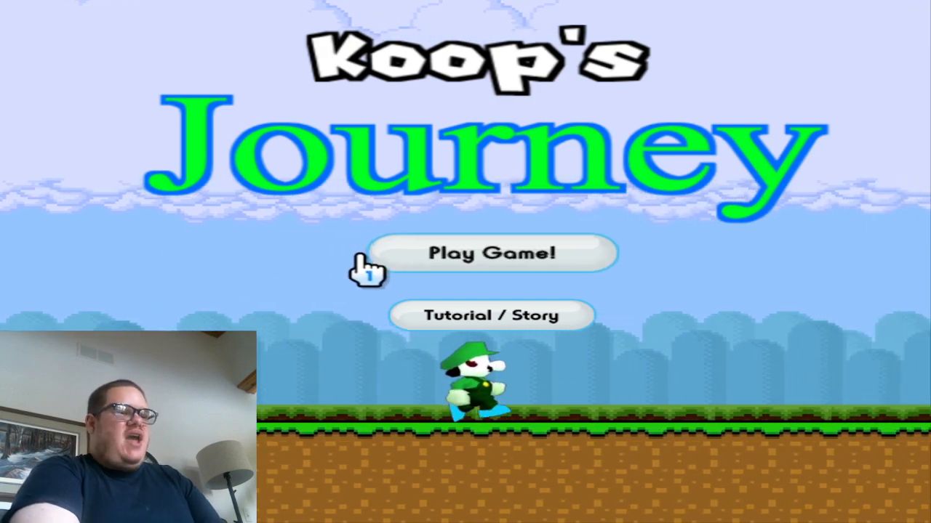
pyautogui.click(494, 253)
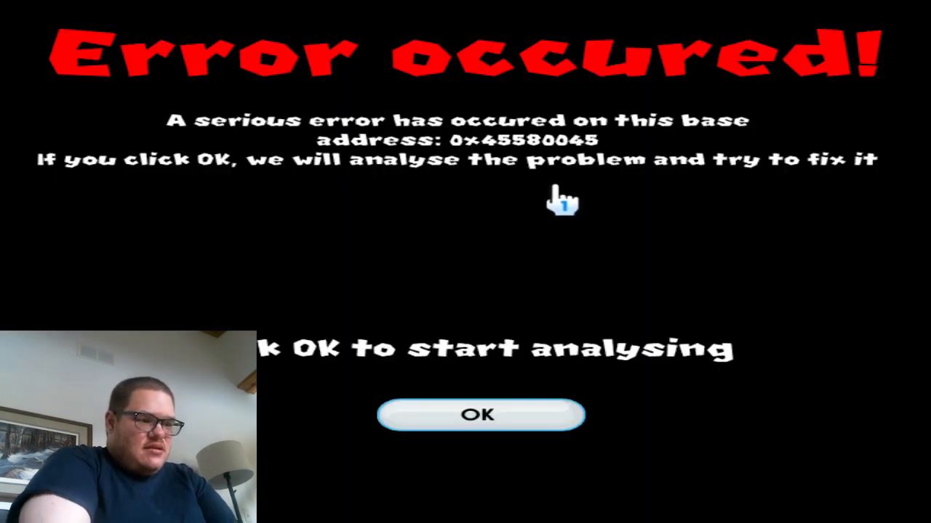
pyautogui.moveTo(541, 240)
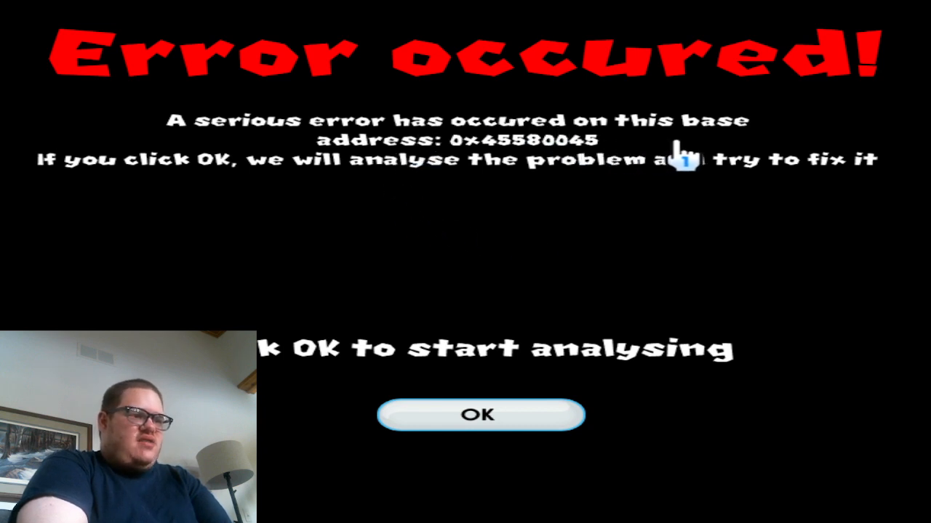
pyautogui.moveTo(163, 211)
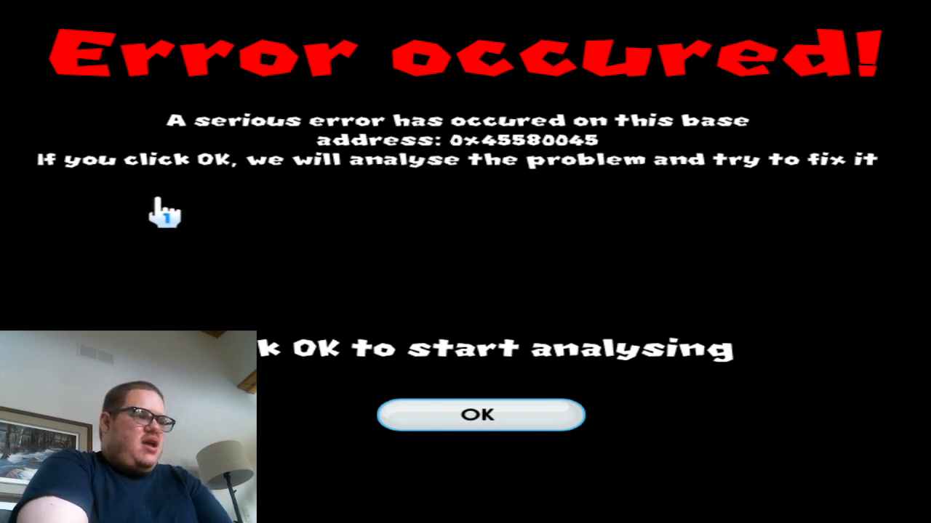
pyautogui.moveTo(459, 260)
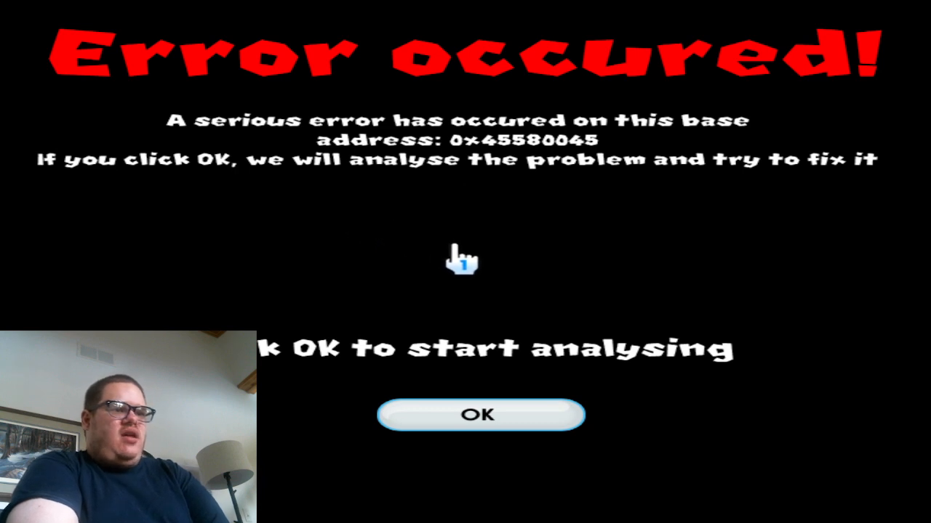
pyautogui.moveTo(509, 419)
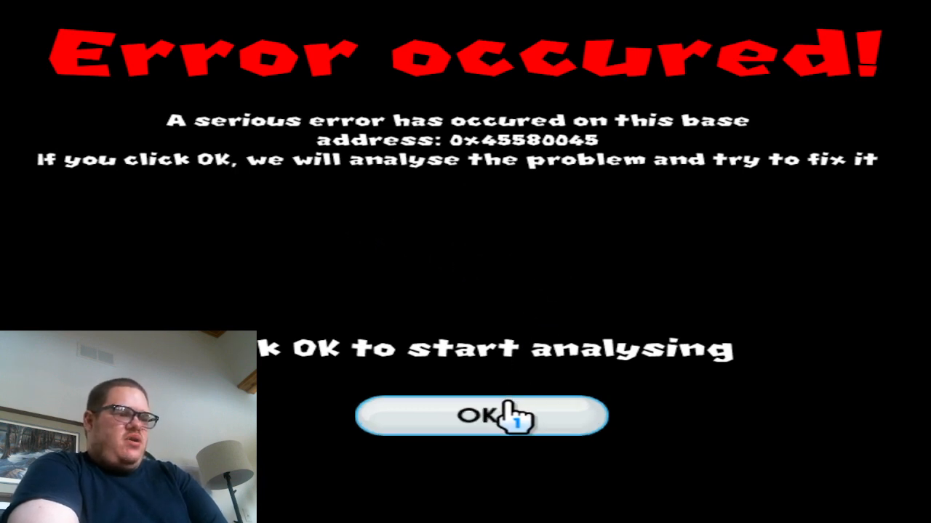
# - Accept the fake 'Error occured!' message so the problem analysis begins
pyautogui.click(480, 416)
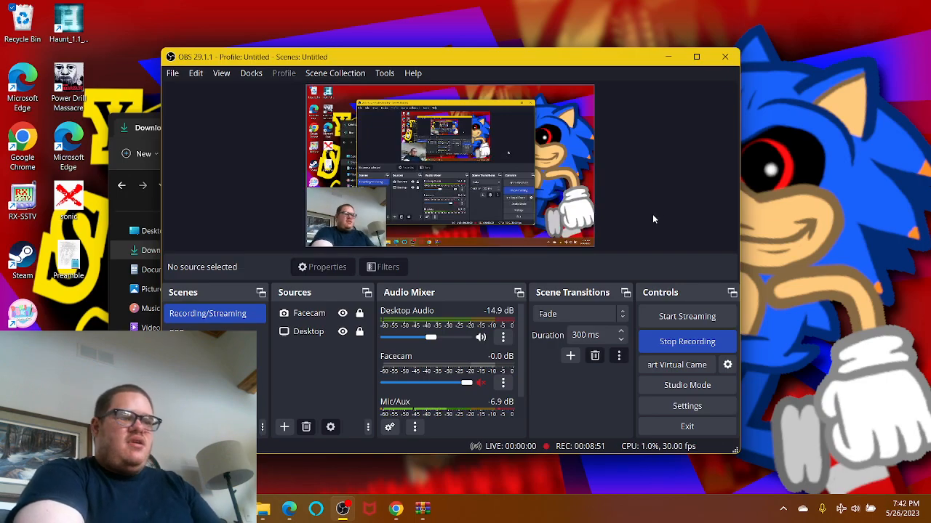
pyautogui.moveTo(642, 233)
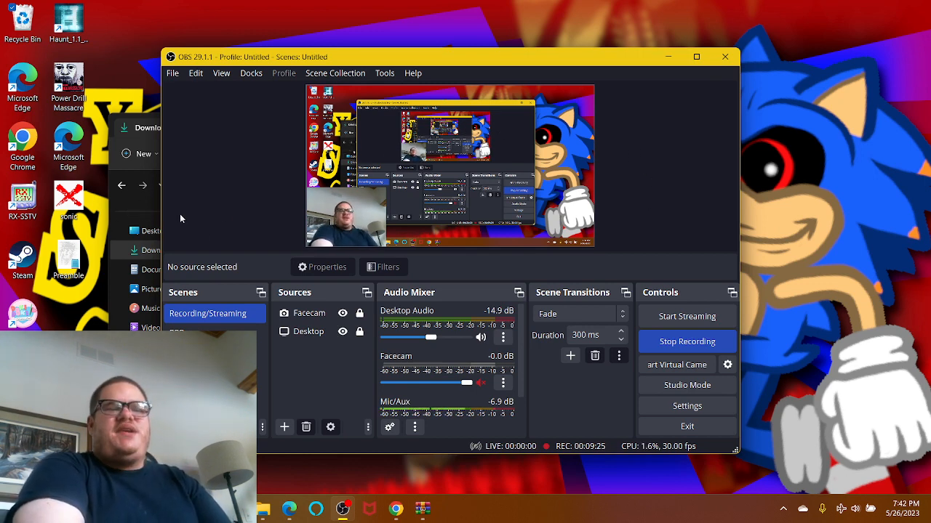
pyautogui.moveTo(625, 272)
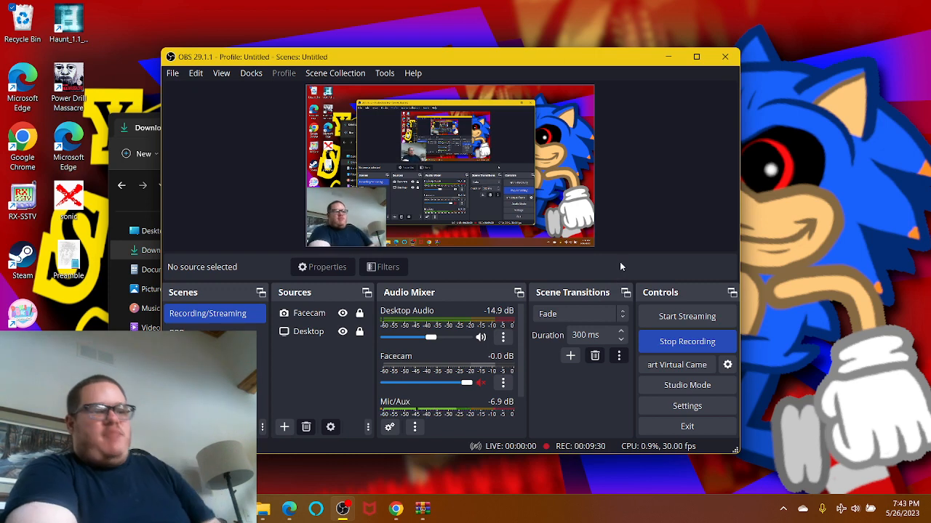
pyautogui.moveTo(668, 328)
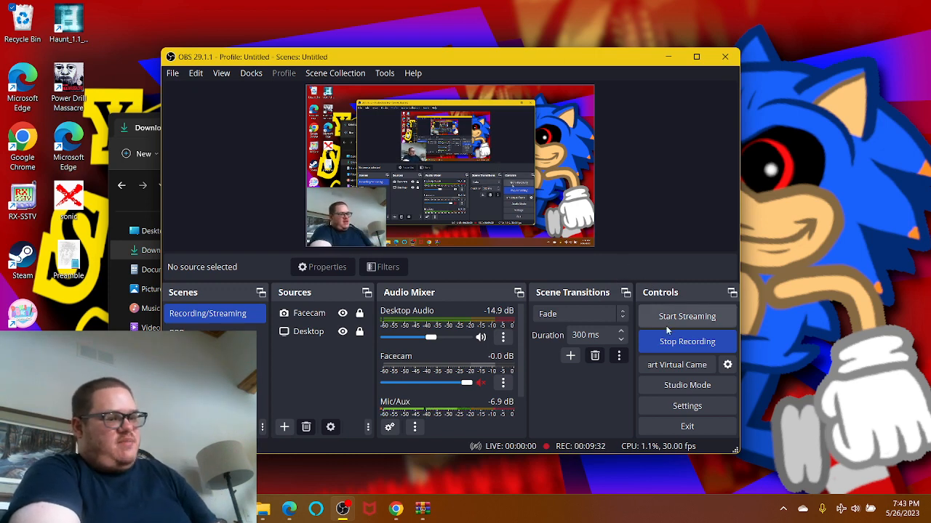